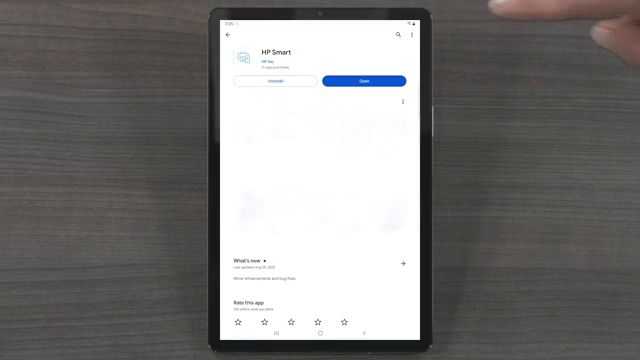
# Open the installed HP Smart app from its Google Play Store page
pyautogui.click(360, 80)
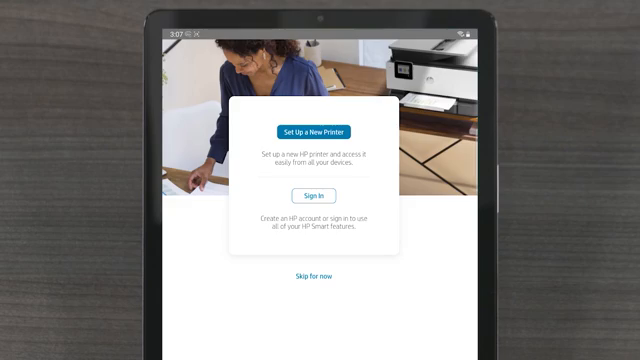
pyautogui.click(310, 195)
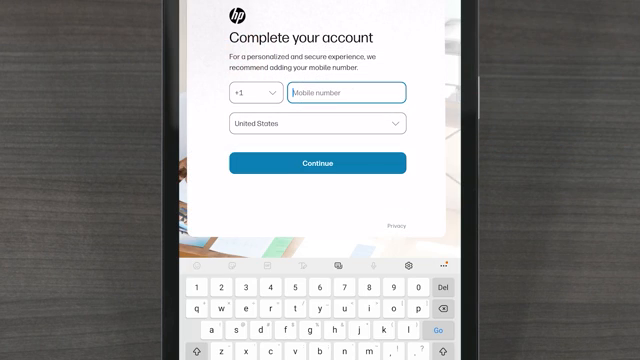
pyautogui.write('(208) 555-3647')
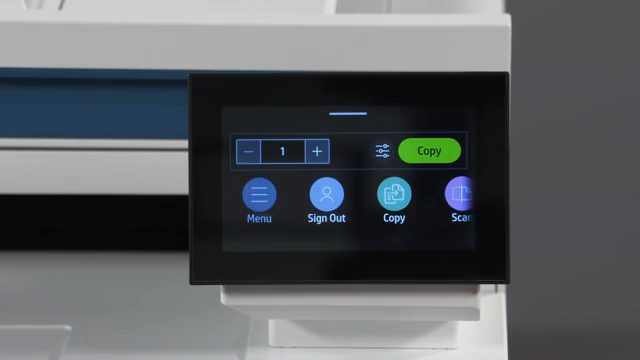
# Restore the printer's network settings to defaults from Menu > Settings > Network
pyautogui.click(263, 200)
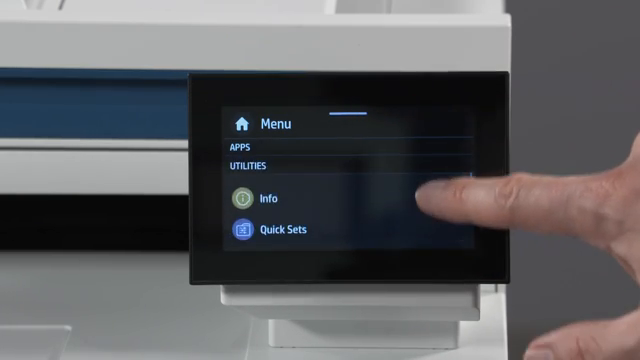
pyautogui.scroll(-3)
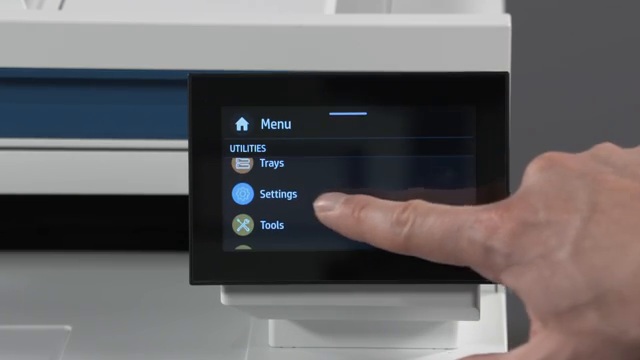
pyautogui.click(280, 193)
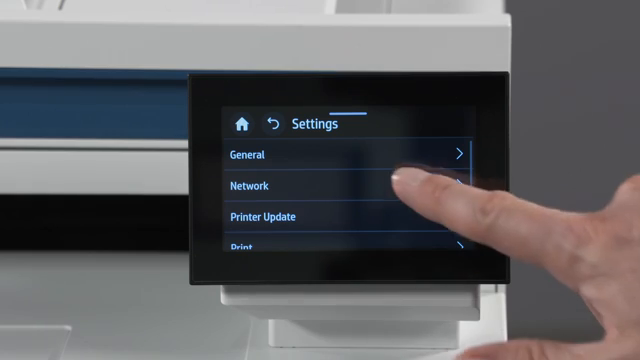
pyautogui.click(262, 187)
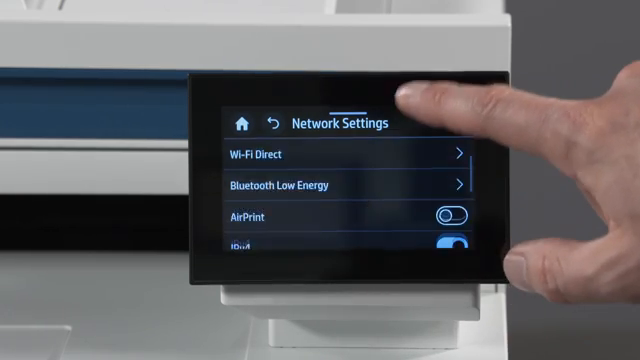
pyautogui.scroll(-3)
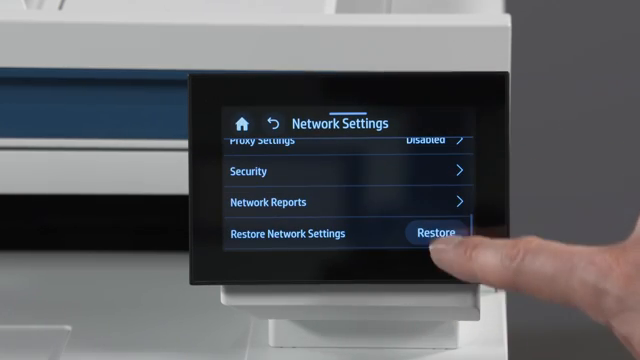
pyautogui.click(442, 233)
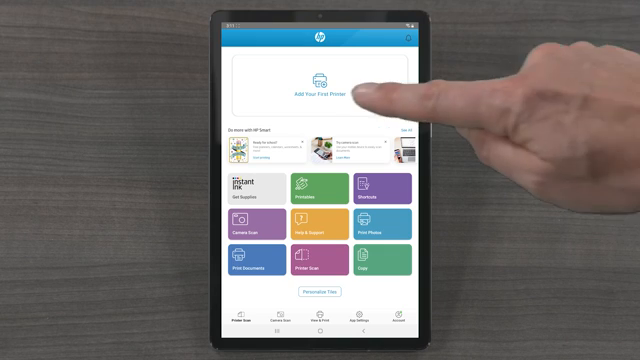
# Choose Add Your First Printer on the HP Smart home screen
pyautogui.click(319, 83)
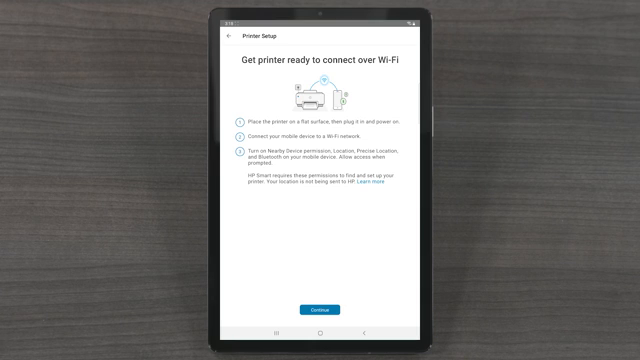
# Continue past Printer Setup and the Printer Connected to Wi-Fi confirmation
pyautogui.click(320, 306)
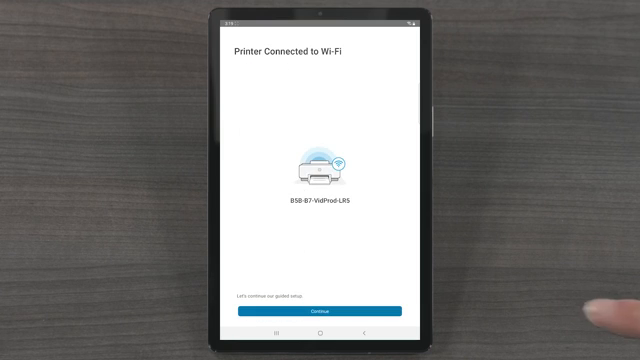
pyautogui.click(319, 311)
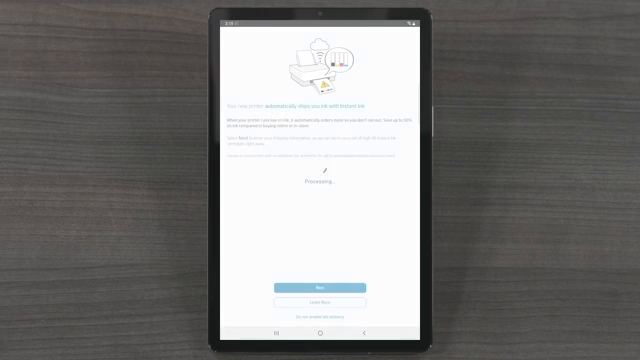